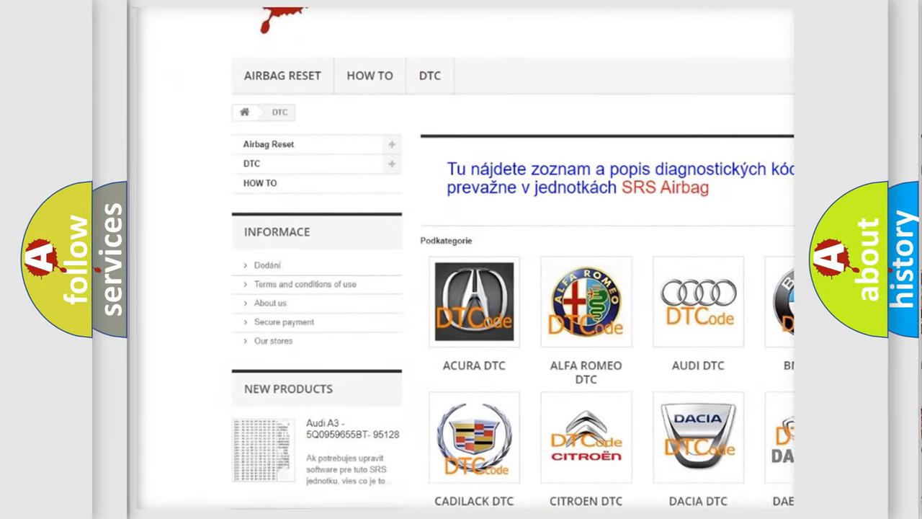
scroll(down, 3)
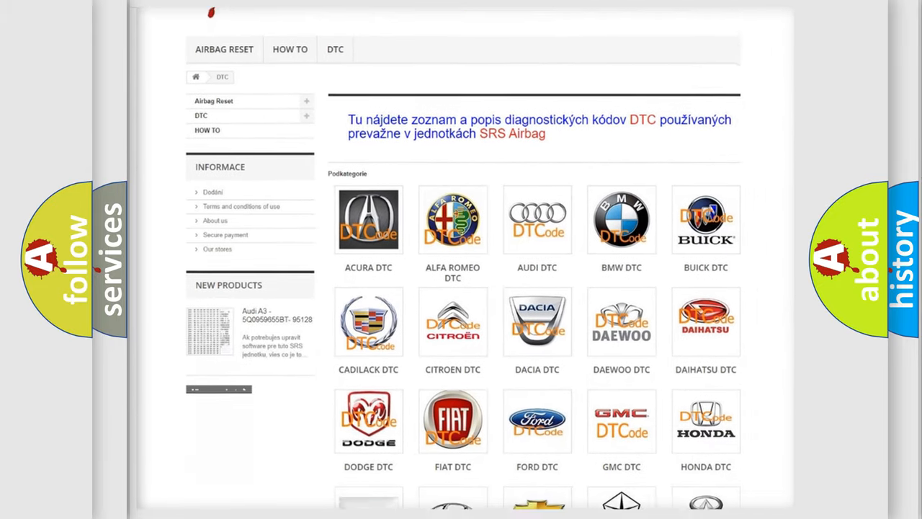
scroll(down, 3)
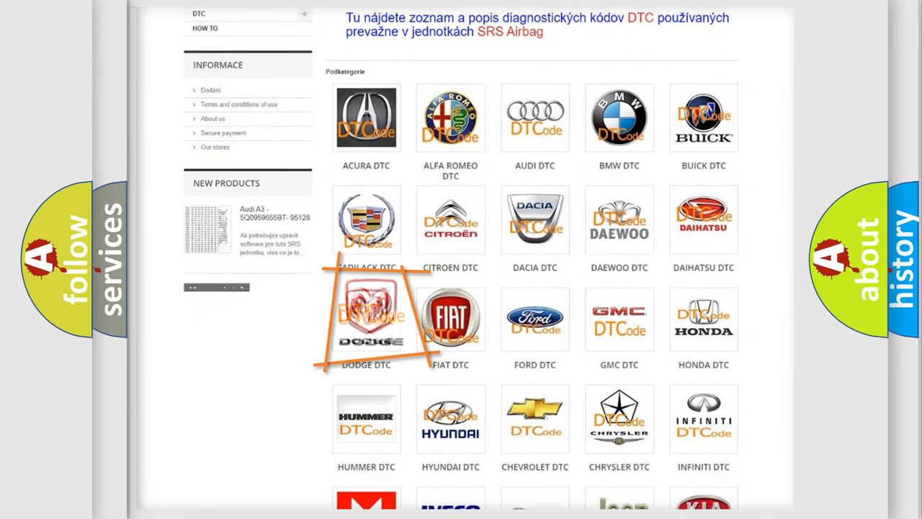